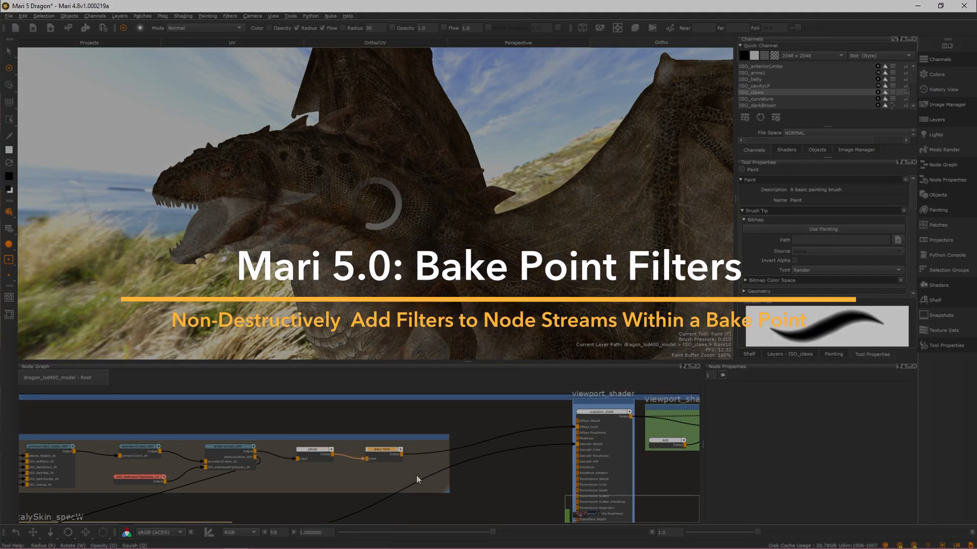
Select the Bake Point node and bring up Add Image Set for a 4096×4096 8-bit set.
left_click(382, 449)
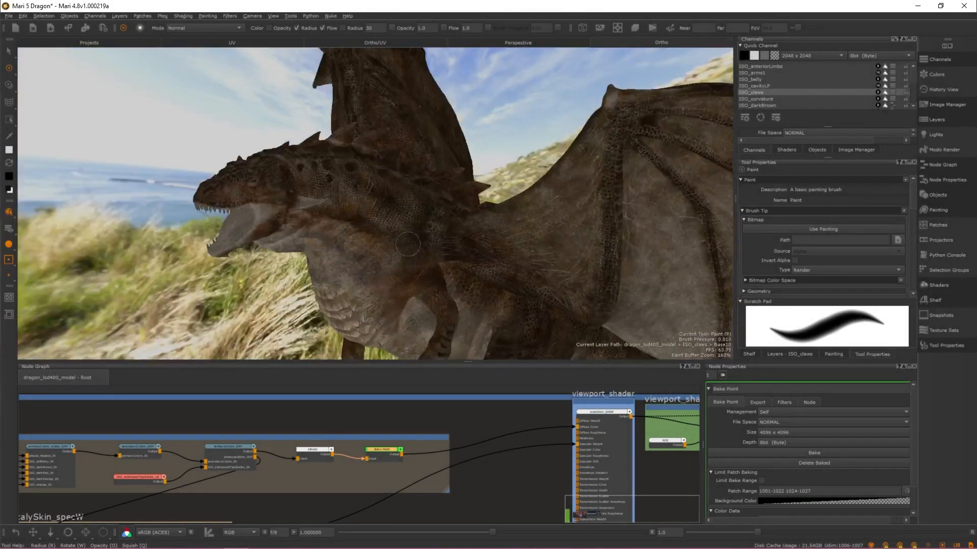
right_click(293, 439)
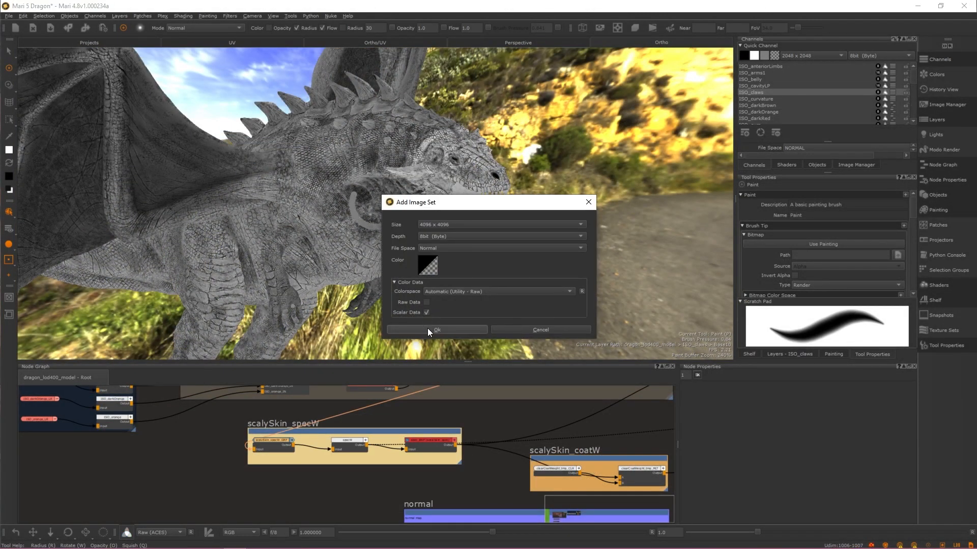
Confirm the new image set, then try a Gaussian blur and adjust its radius.
left_click(436, 329)
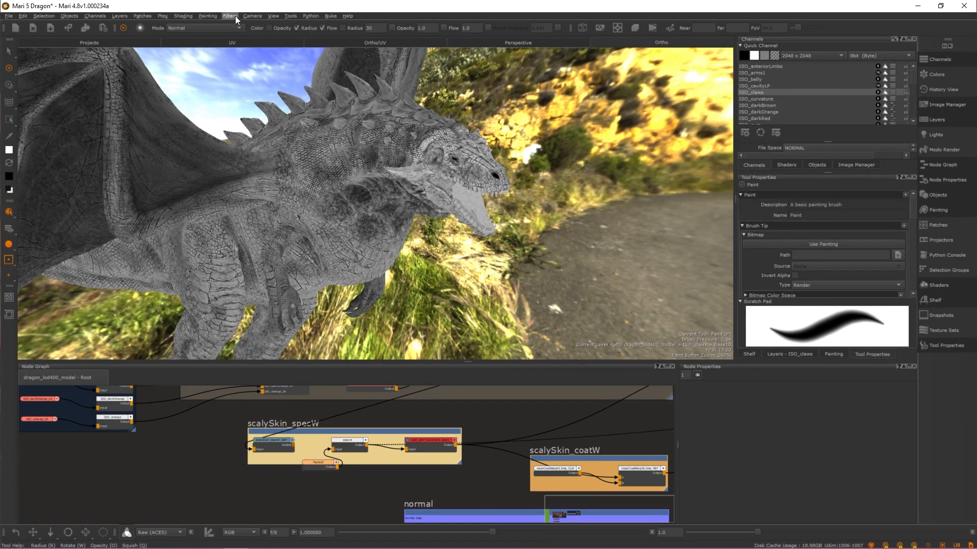
left_click(229, 16)
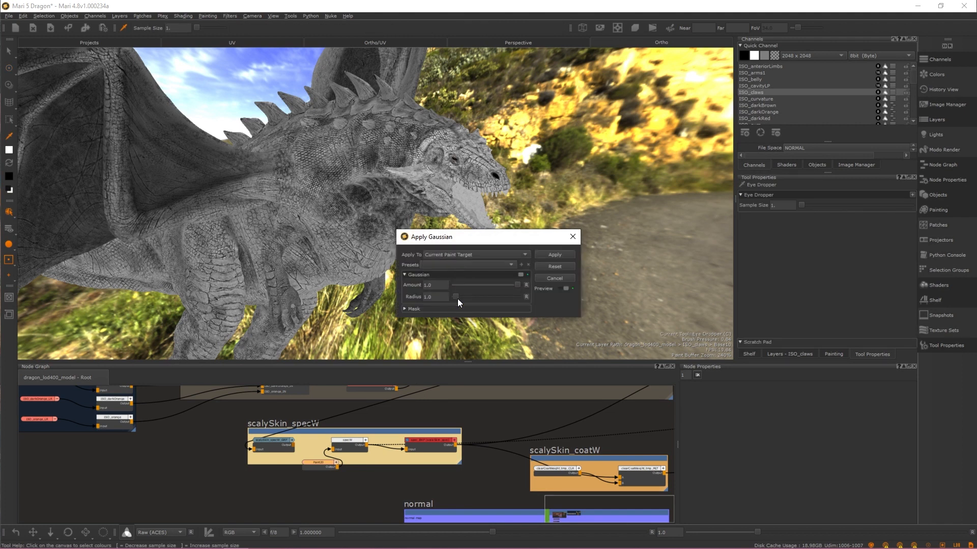
left_click_drag(453, 296, 520, 296)
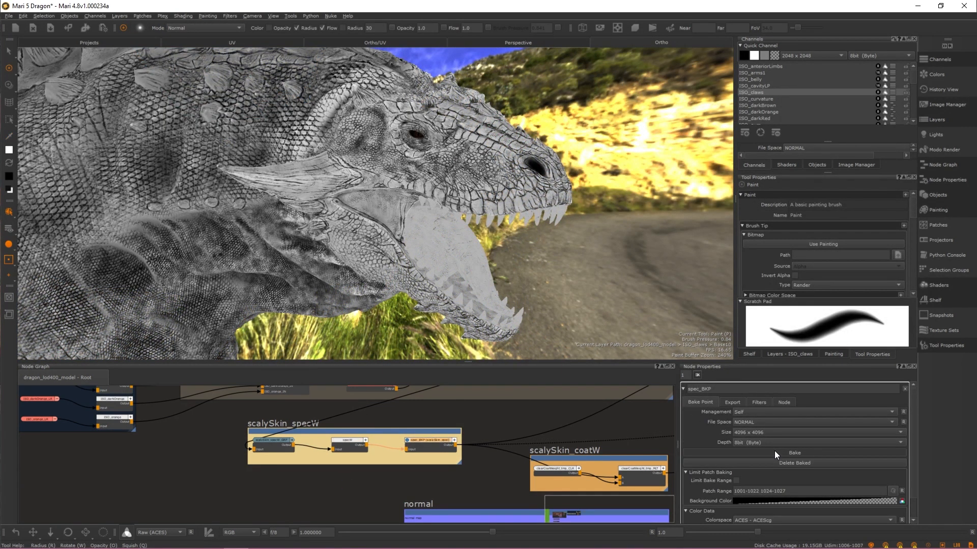
Open the spec_BKP filter editor and add a Hue filter to shift the specular texture's hue.
left_click(758, 402)
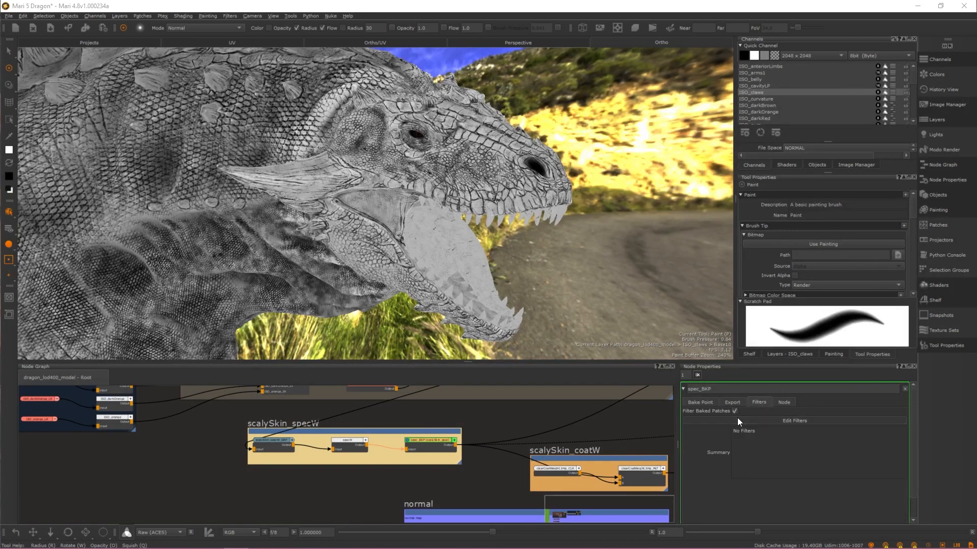
left_click(794, 421)
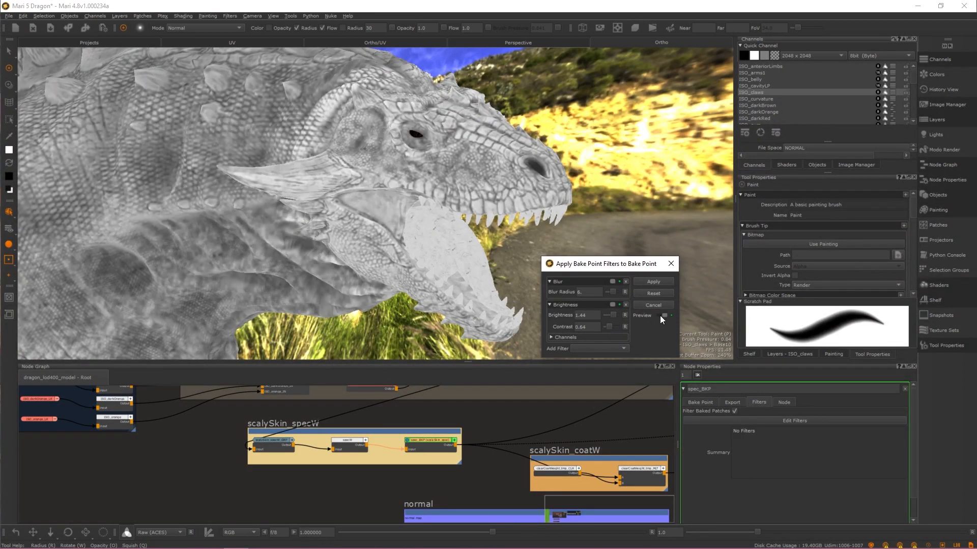
left_click(618, 348)
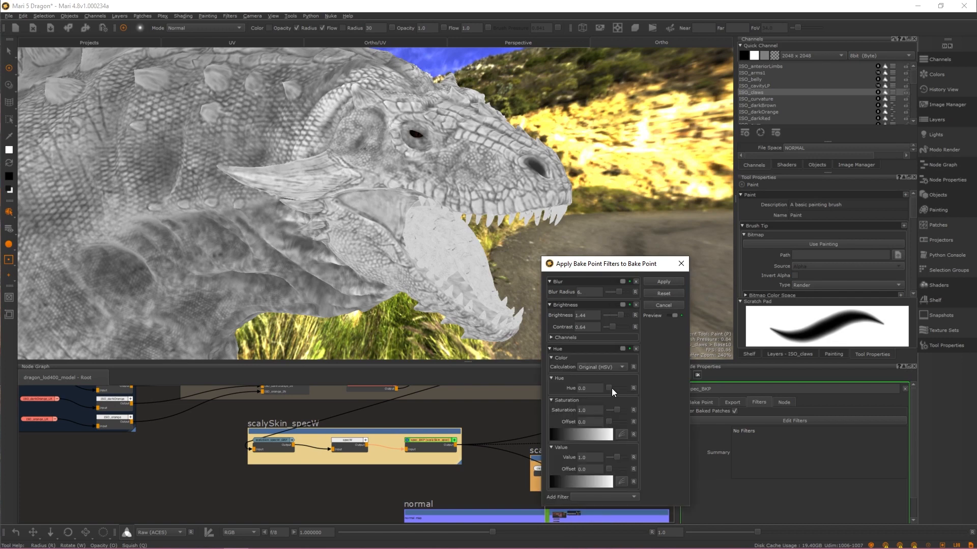
left_click_drag(609, 389, 623, 388)
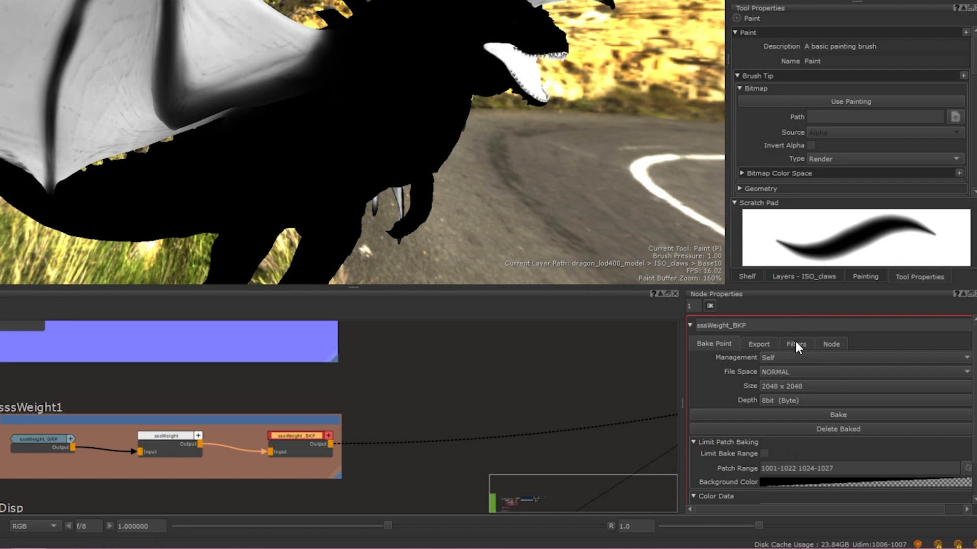
Add blur, gamma and hue filters to sssWeight_BKP, preview them, and apply the stack.
left_click(796, 344)
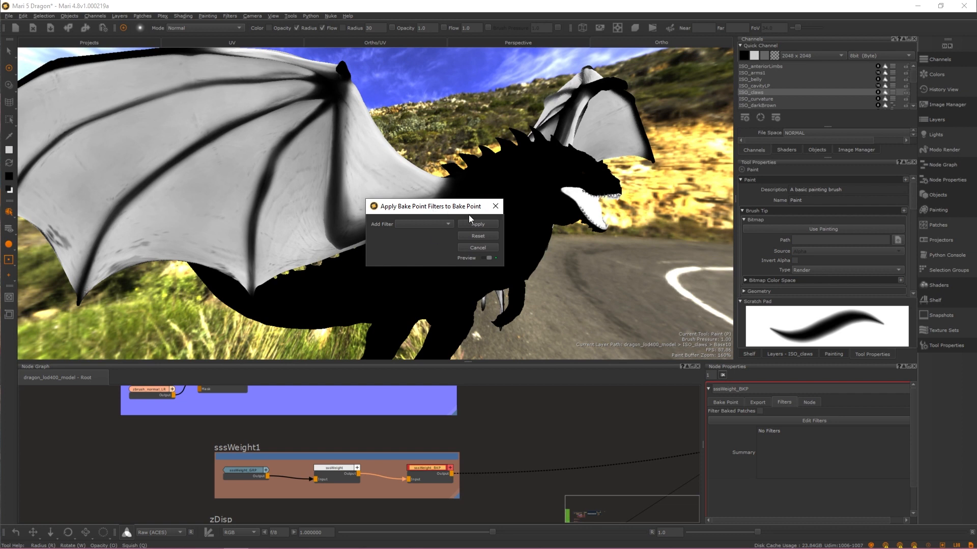
left_click(447, 223)
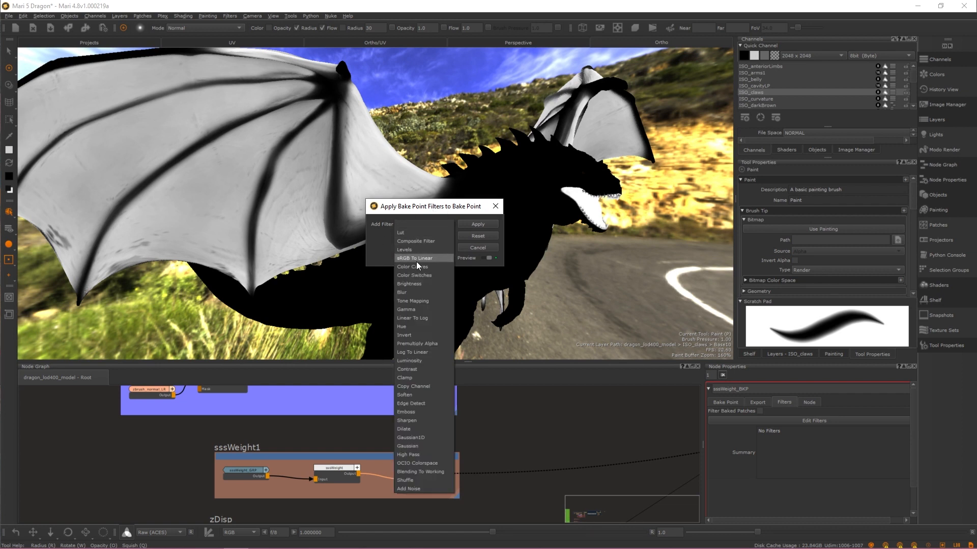
mouse_move(429, 489)
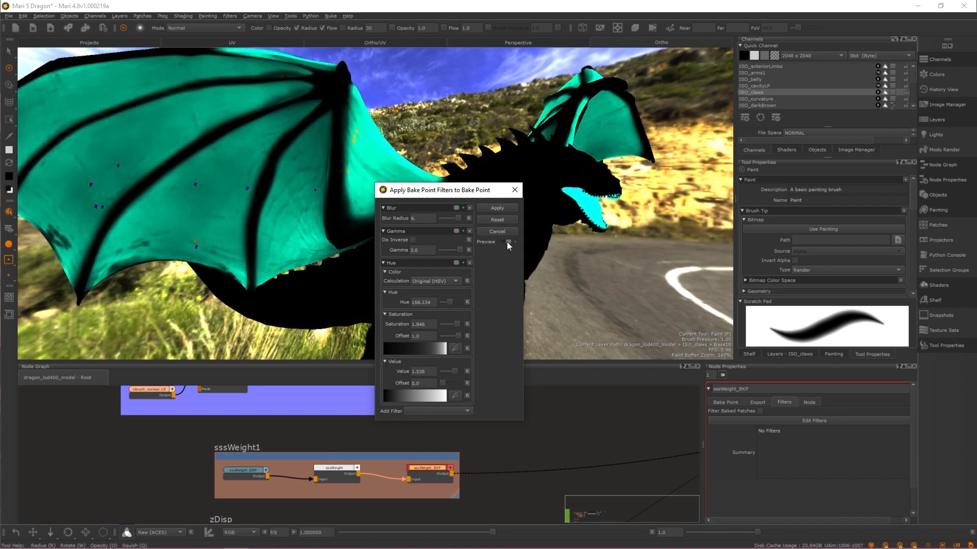
left_click(508, 242)
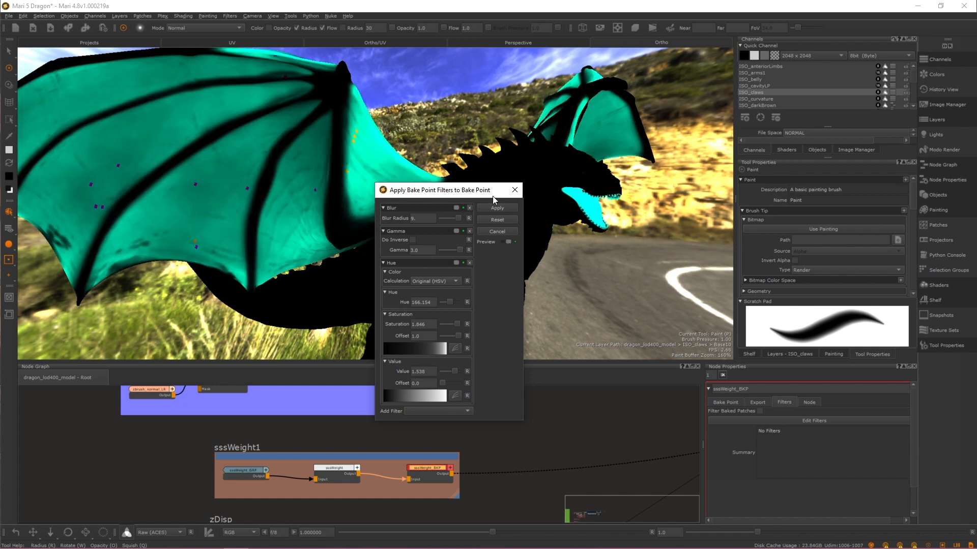
left_click(497, 208)
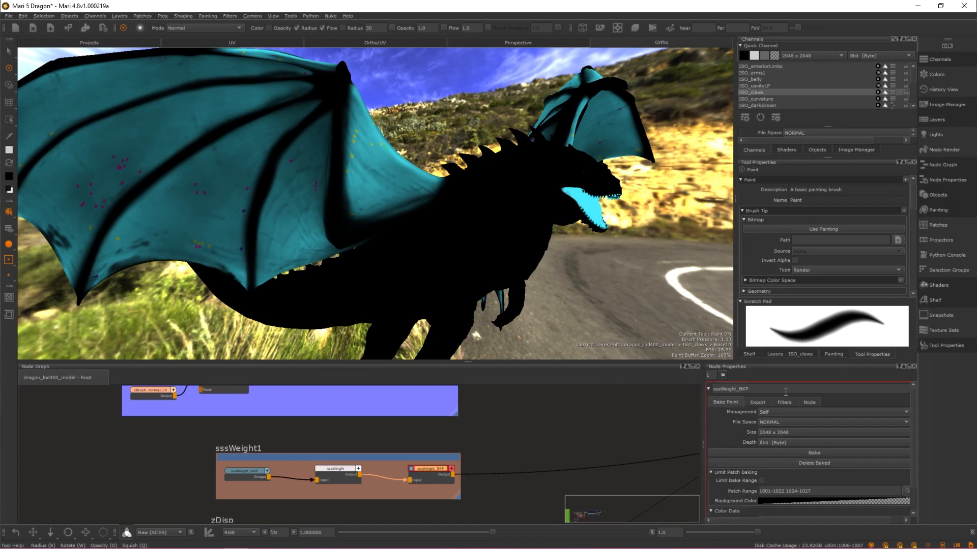
Select the albedo bake point and view its Filters tab listing a Levels filter.
left_click(784, 402)
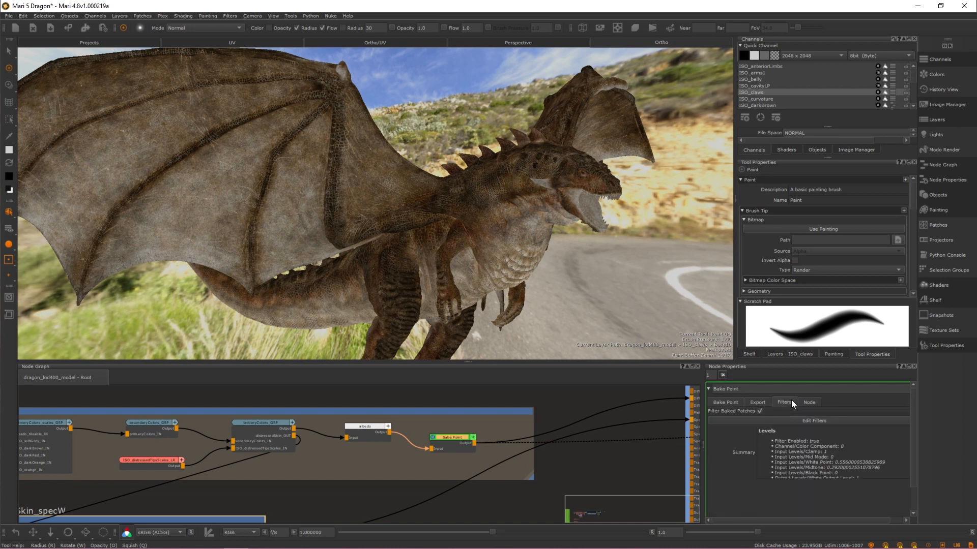
Add a second Levels and a Blur filter, dismissing the preview warnings, and apply.
left_click(813, 421)
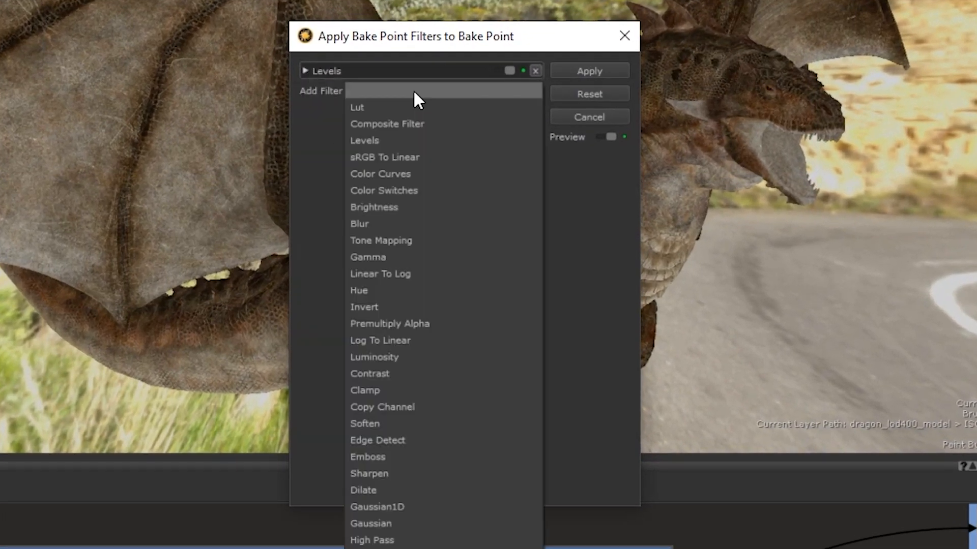
left_click(364, 141)
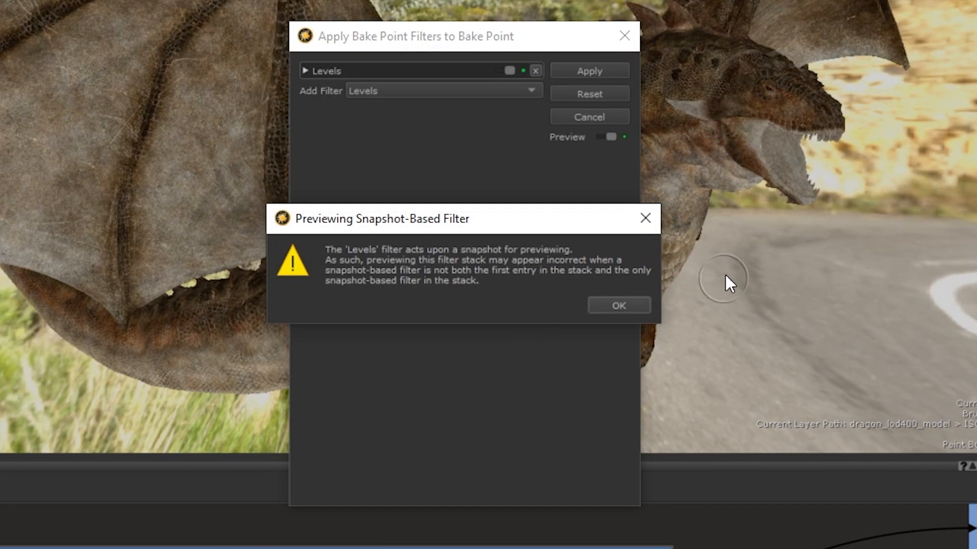
left_click(618, 306)
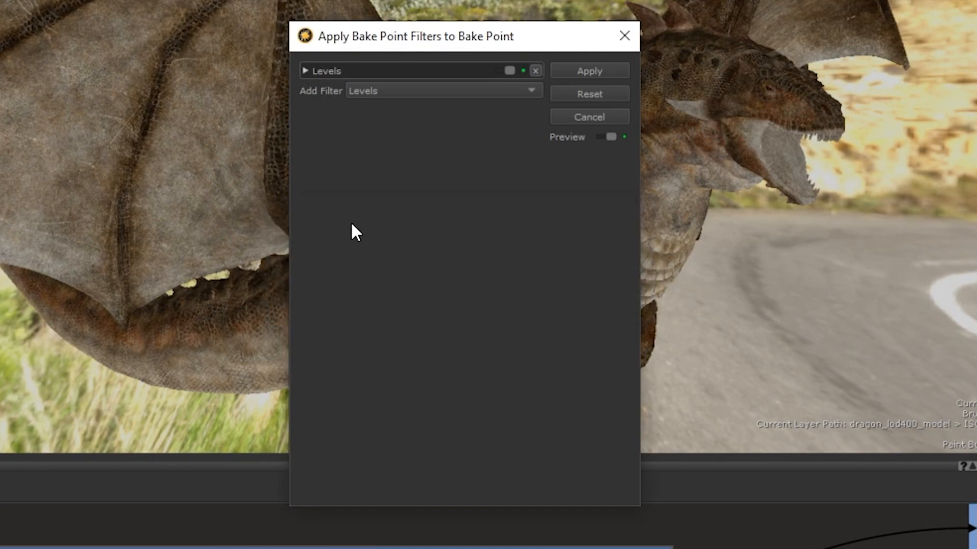
left_click(442, 91)
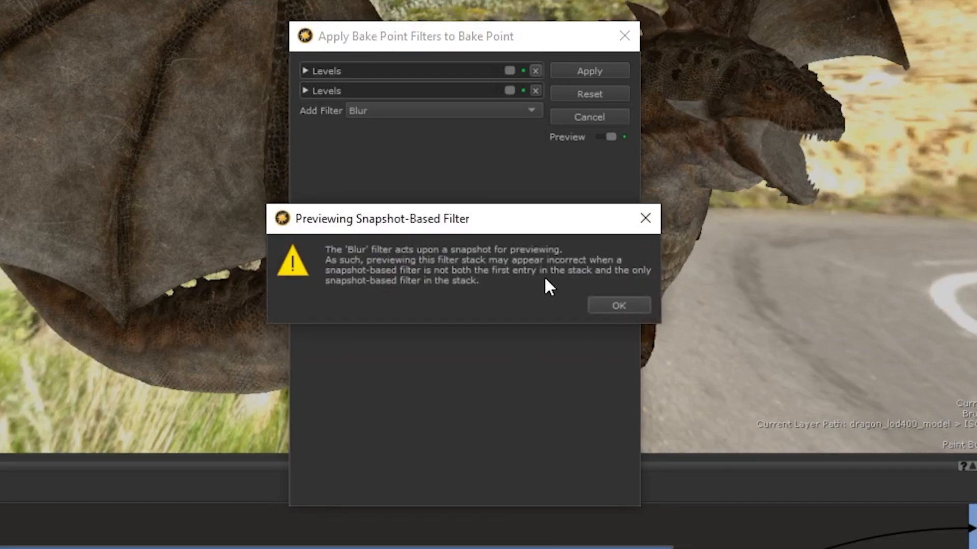
left_click(617, 305)
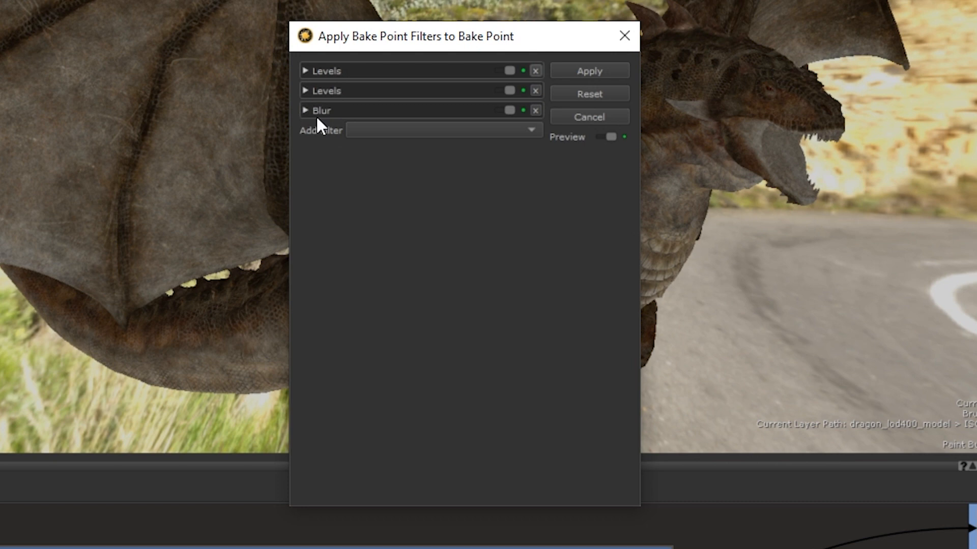
left_click(305, 111)
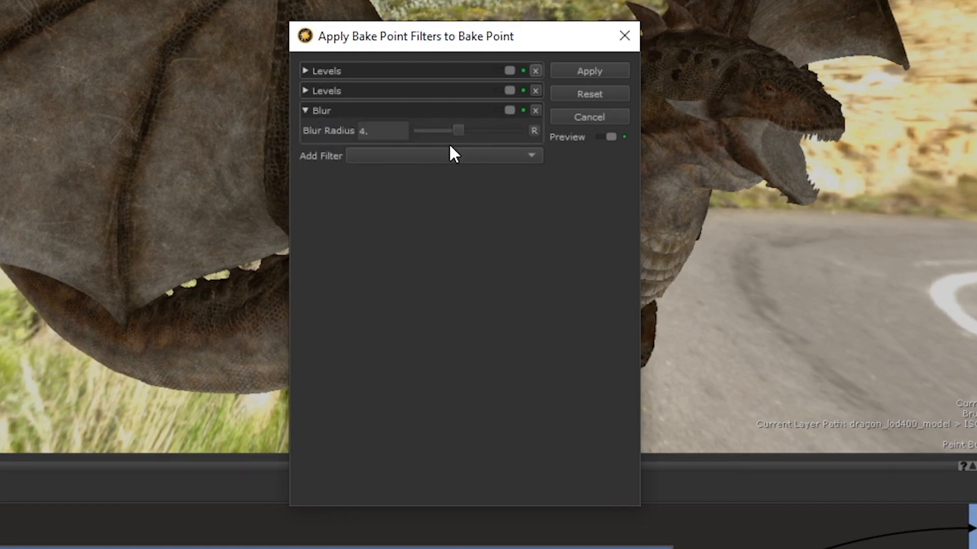
left_click(587, 69)
type("me")
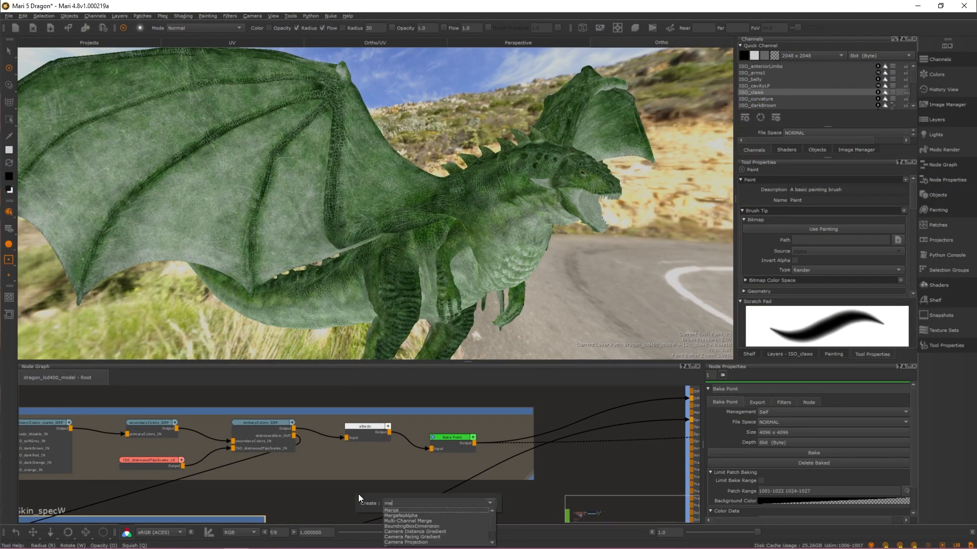
Create a Merge node in the albedo stream and bake the updated result.
left_click(392, 510)
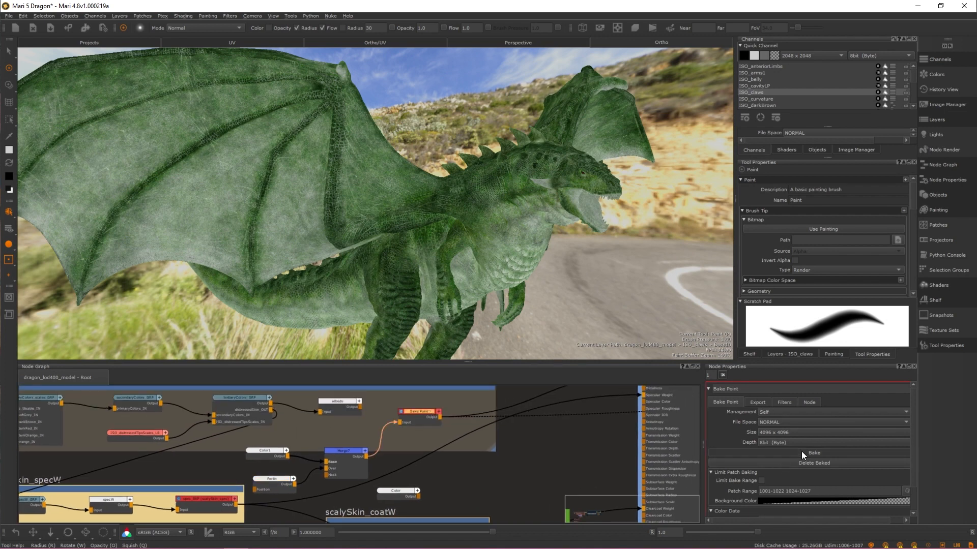
left_click(783, 402)
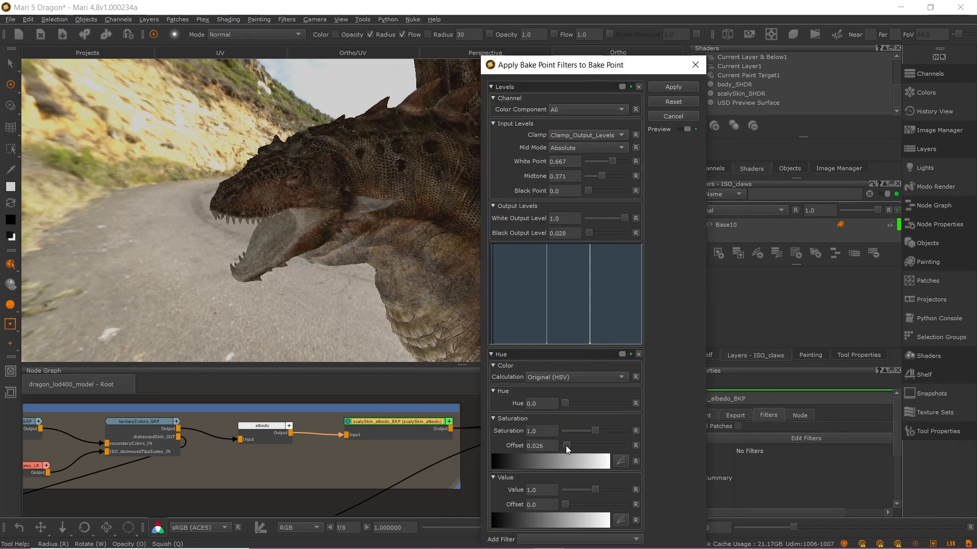
Set the albedo bake point's Hue to about 347 and Saturation to about 0.55.
left_click_drag(549, 403, 631, 403)
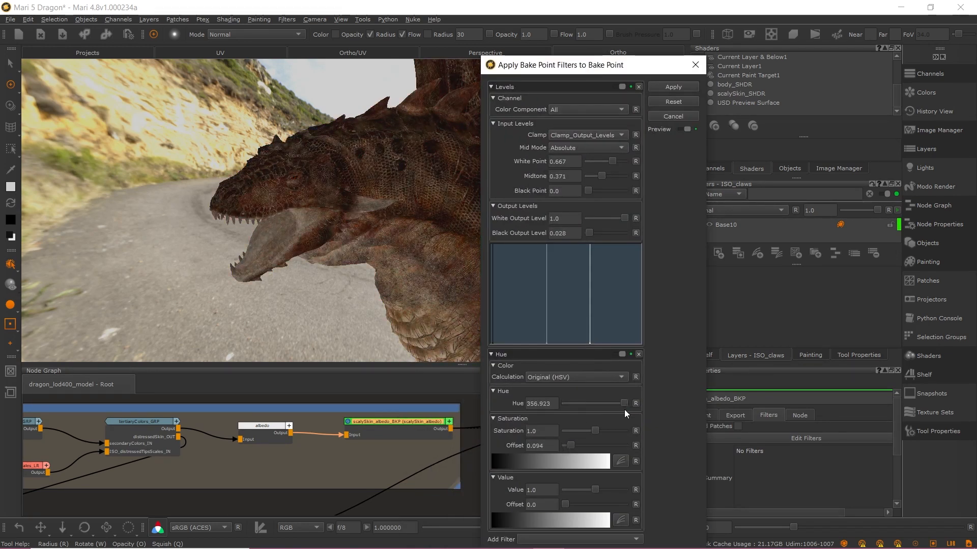
left_click_drag(598, 431, 580, 431)
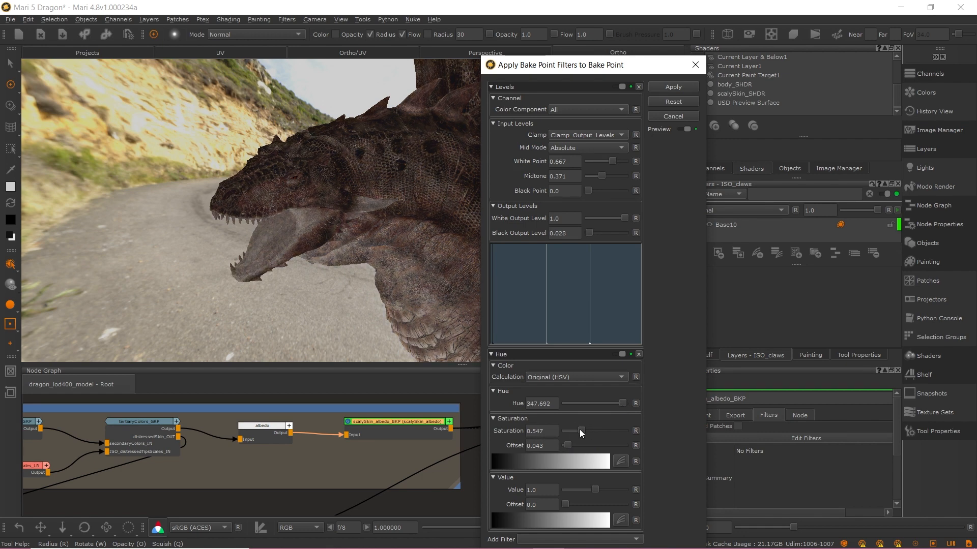